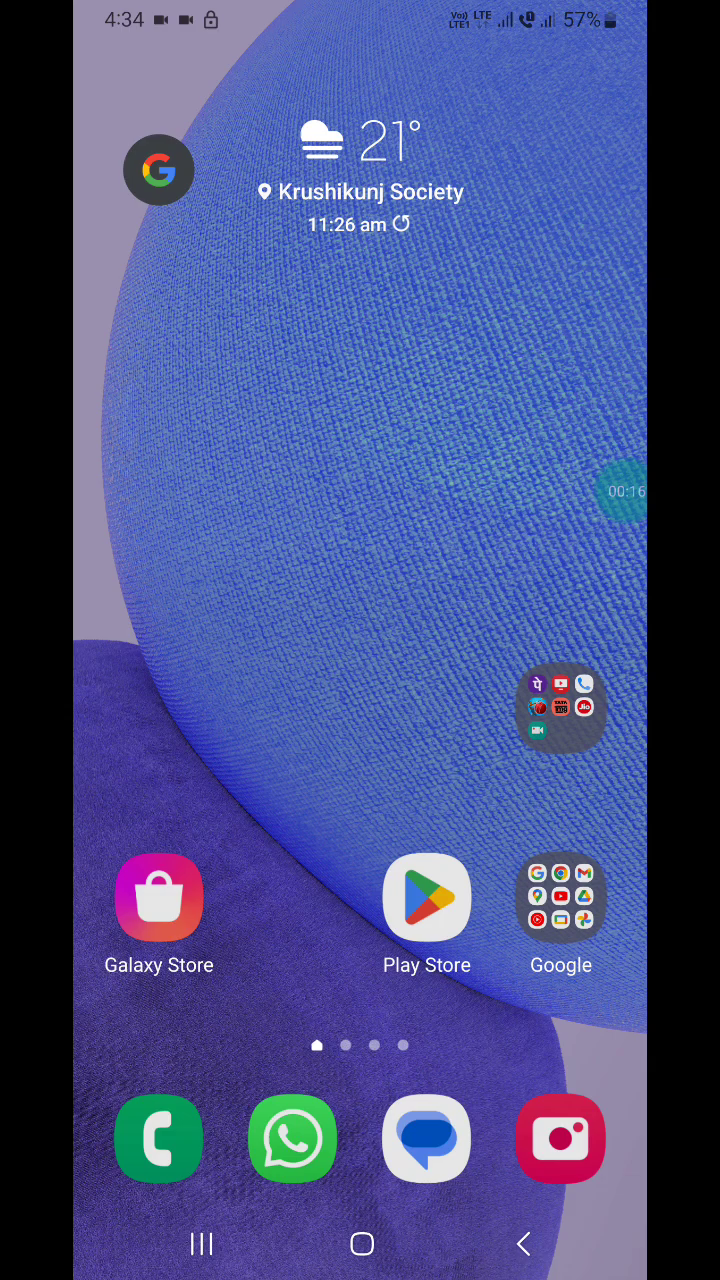
Launch Chrome from the Google apps folder on the home screen
{"action": "left_click", "coordinate": [560, 896]}
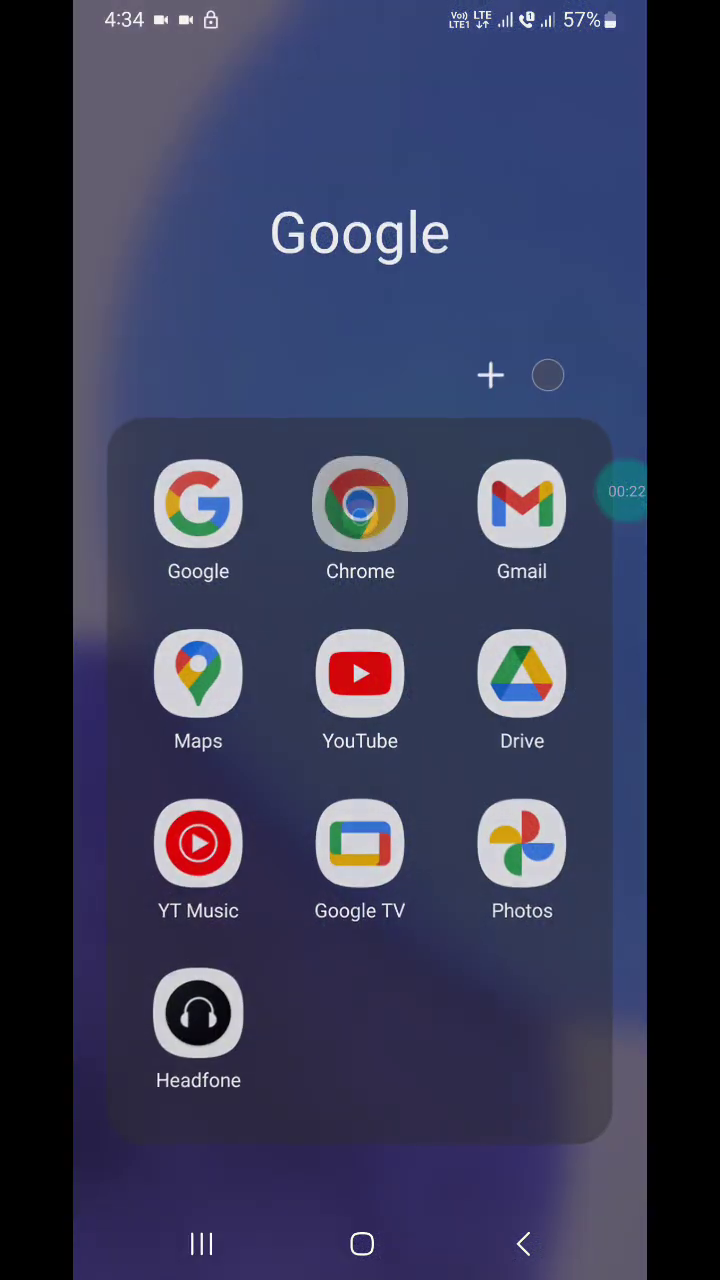
{"action": "left_click", "coordinate": [360, 504]}
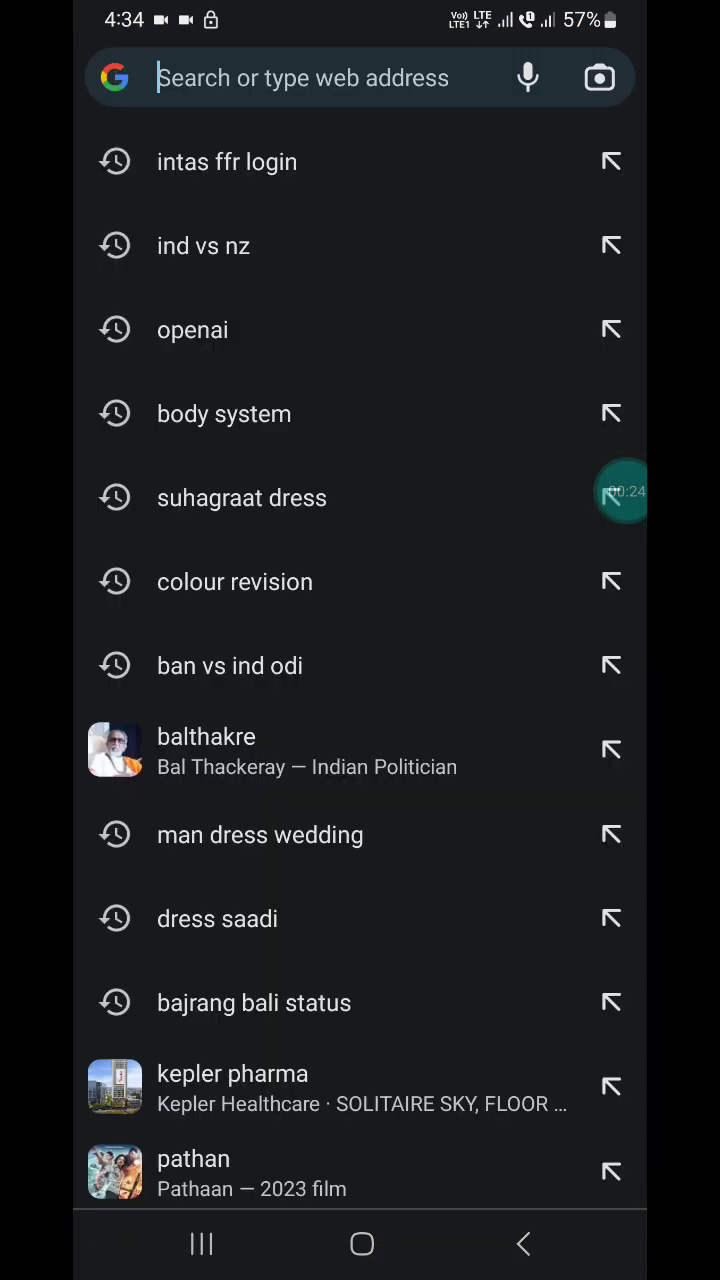
Search 'open ai' and reach ChatGPT's welcome page via the announcement article
{"action": "type", "text": "open ai"}
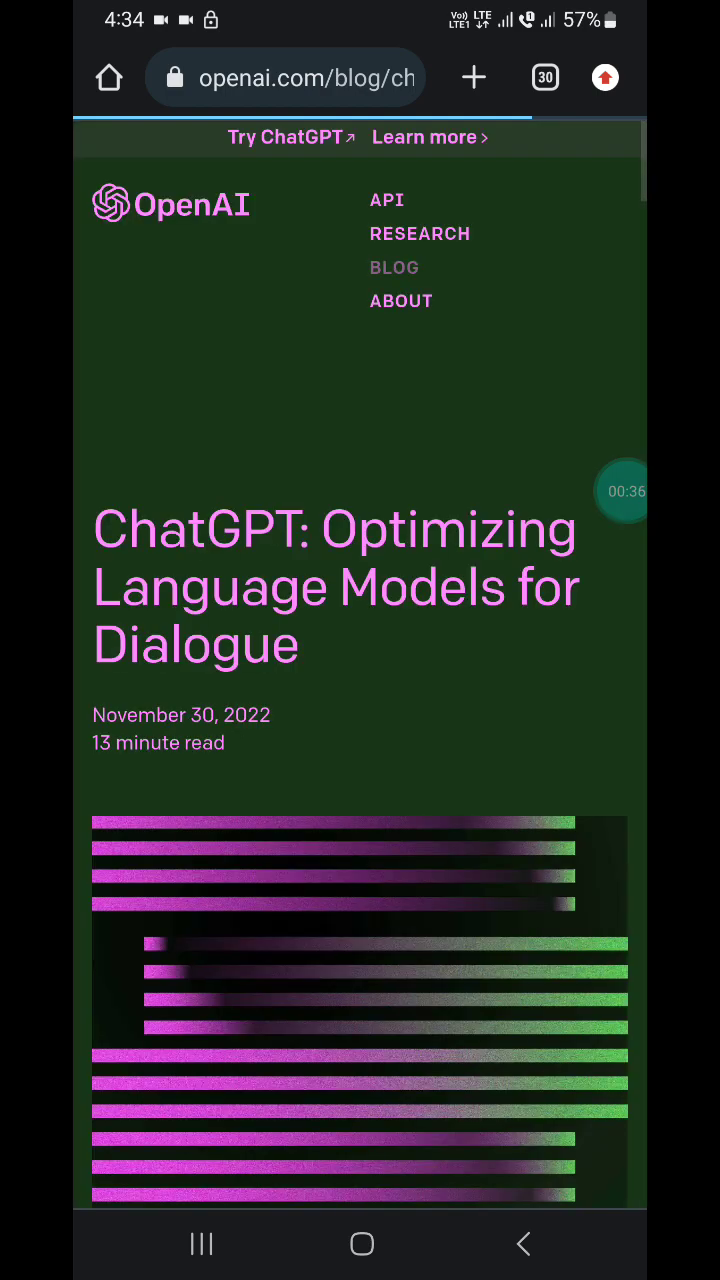
{"action": "scroll", "scroll_direction": "down", "scroll_amount": 3}
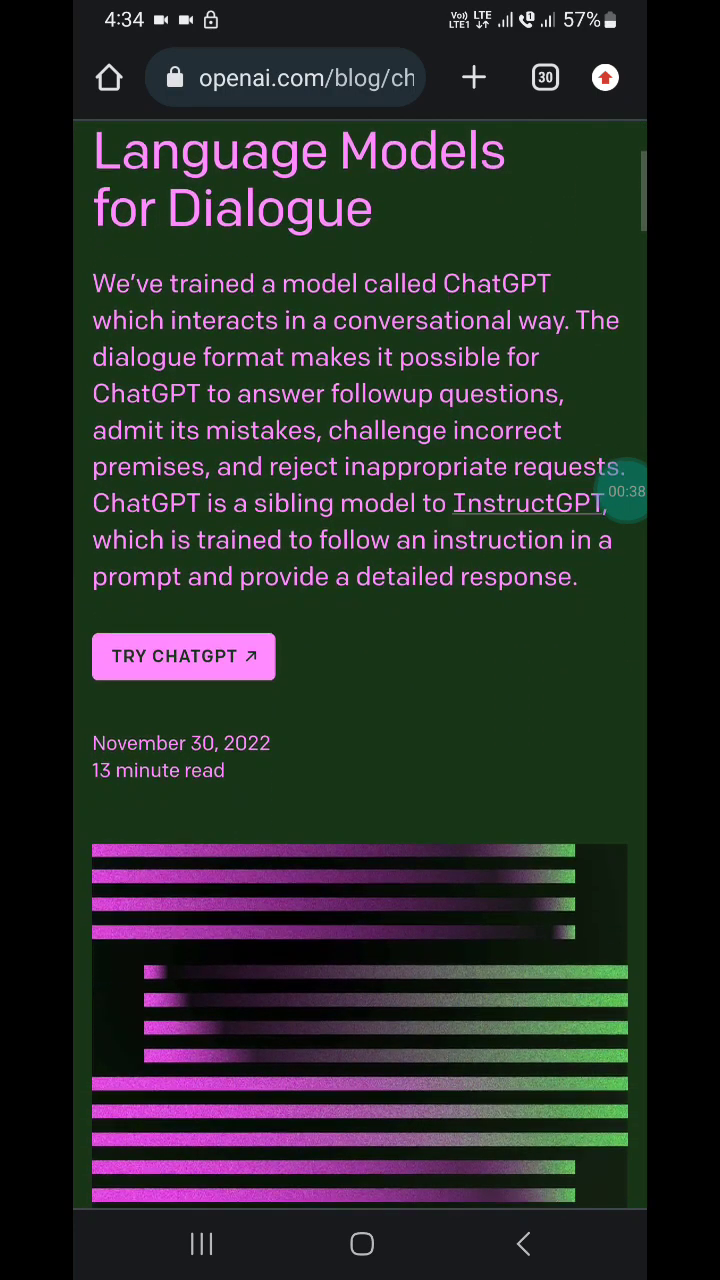
{"action": "left_click", "coordinate": [184, 656]}
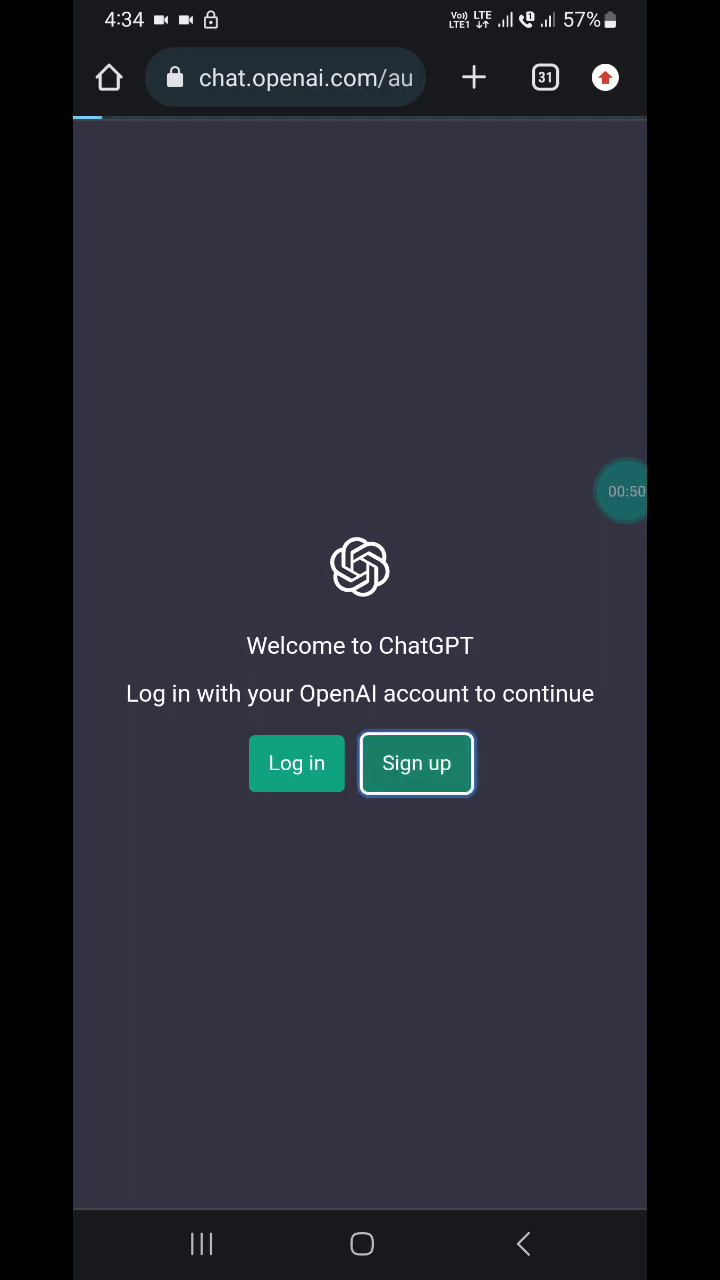
Sign up for a new OpenAI account with an email address and password
{"action": "left_click", "coordinate": [416, 764]}
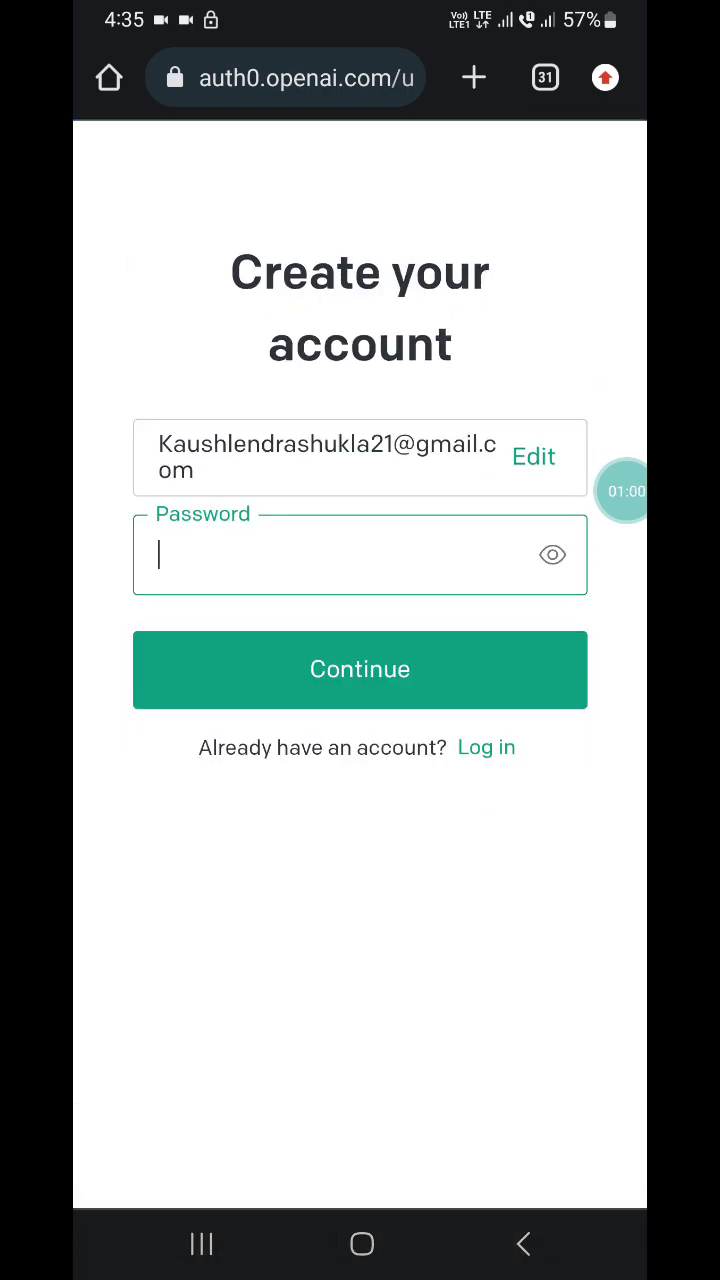
{"action": "left_click", "coordinate": [360, 556]}
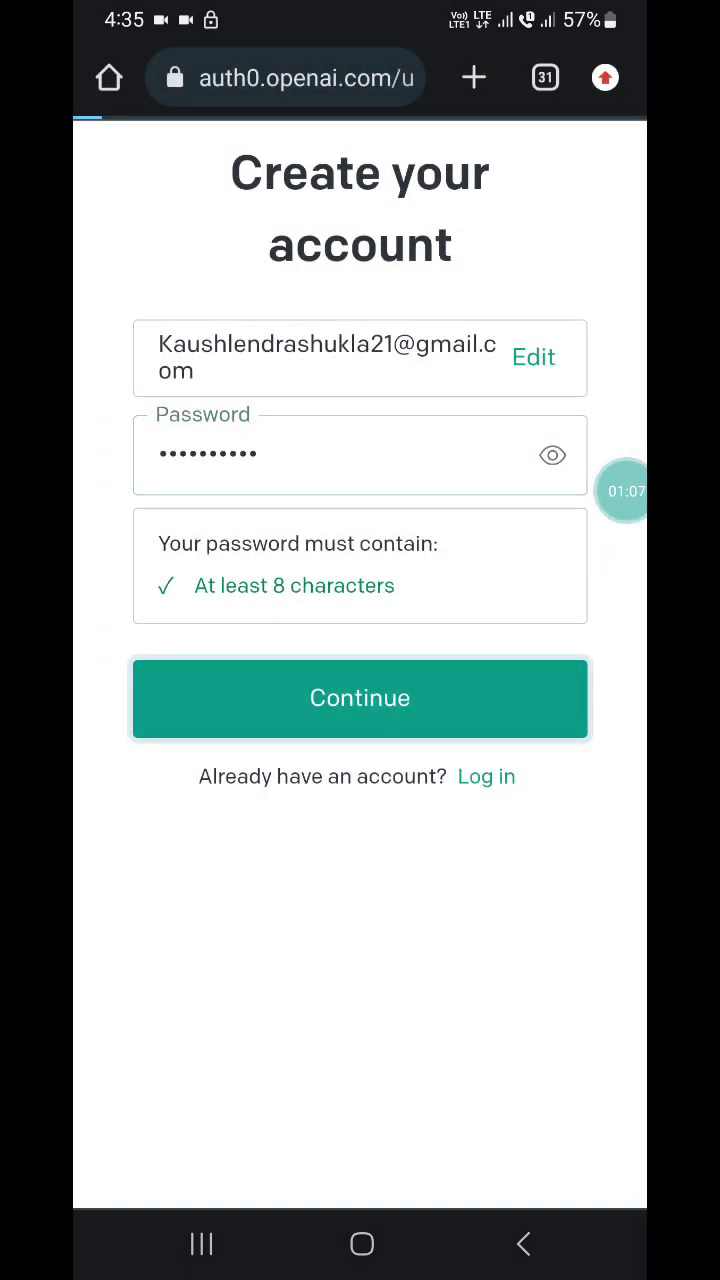
{"action": "left_click", "coordinate": [360, 698]}
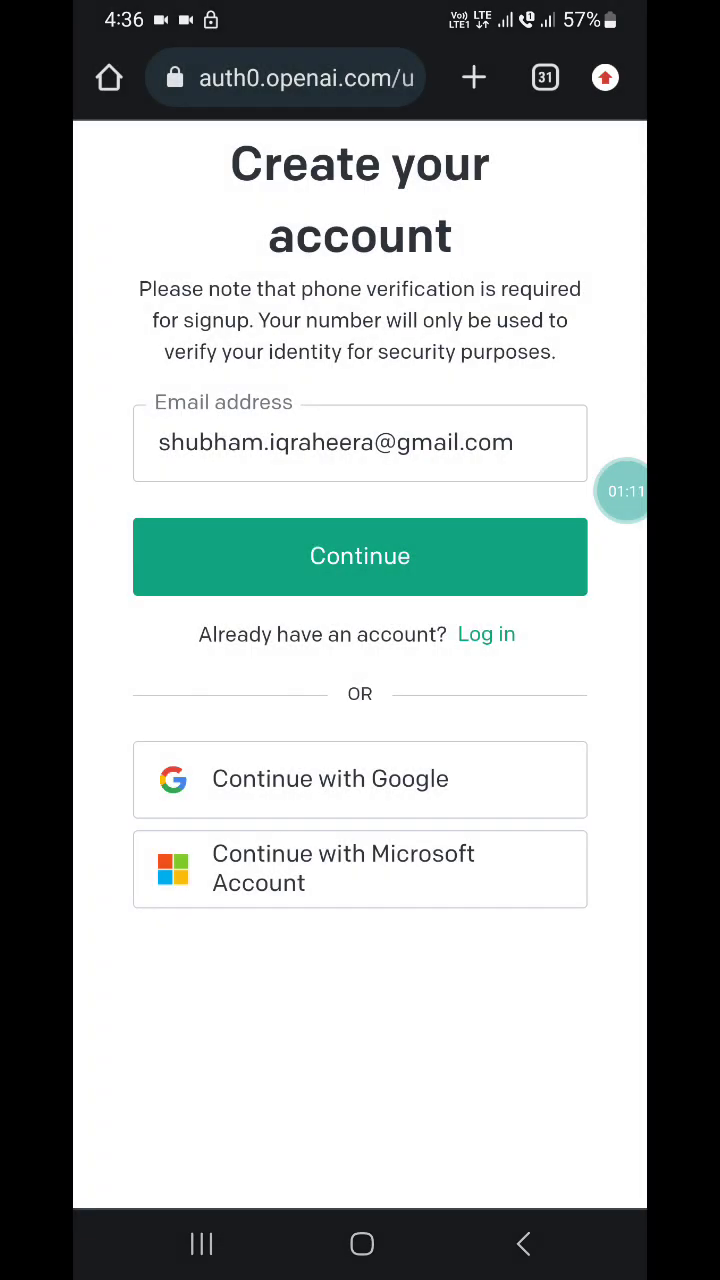
{"action": "left_click", "coordinate": [360, 556]}
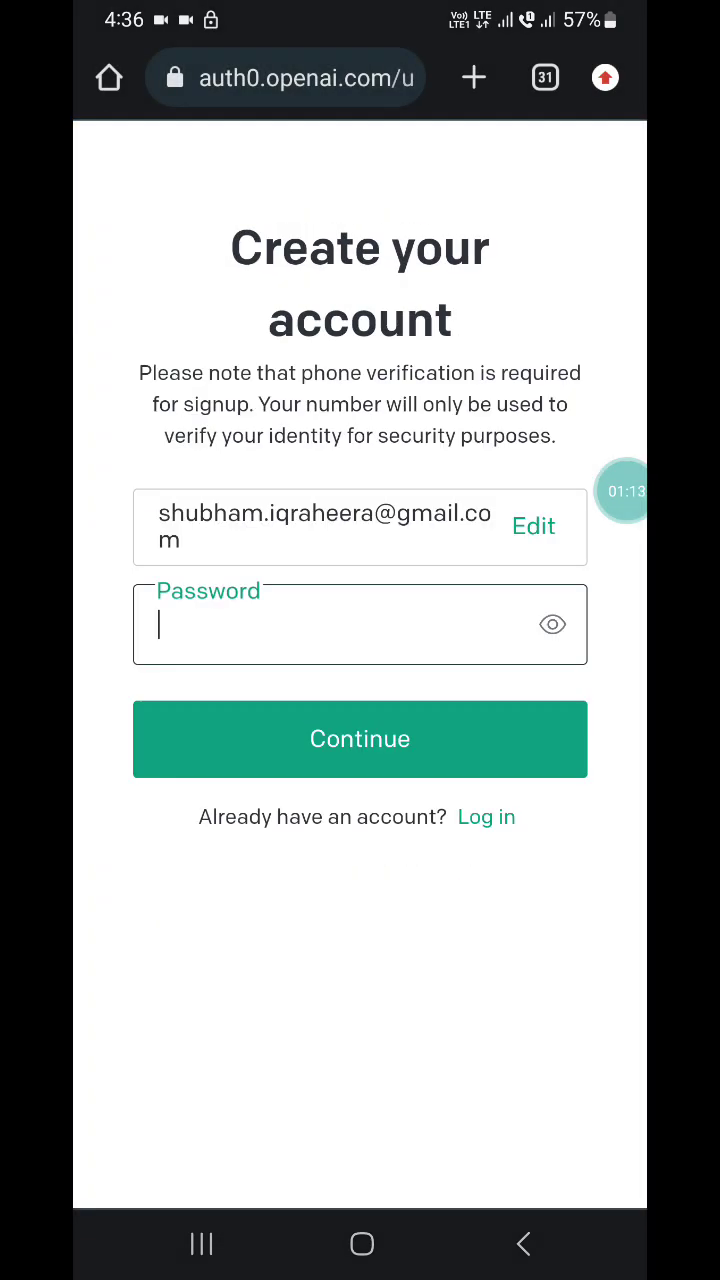
{"action": "left_click", "coordinate": [360, 624]}
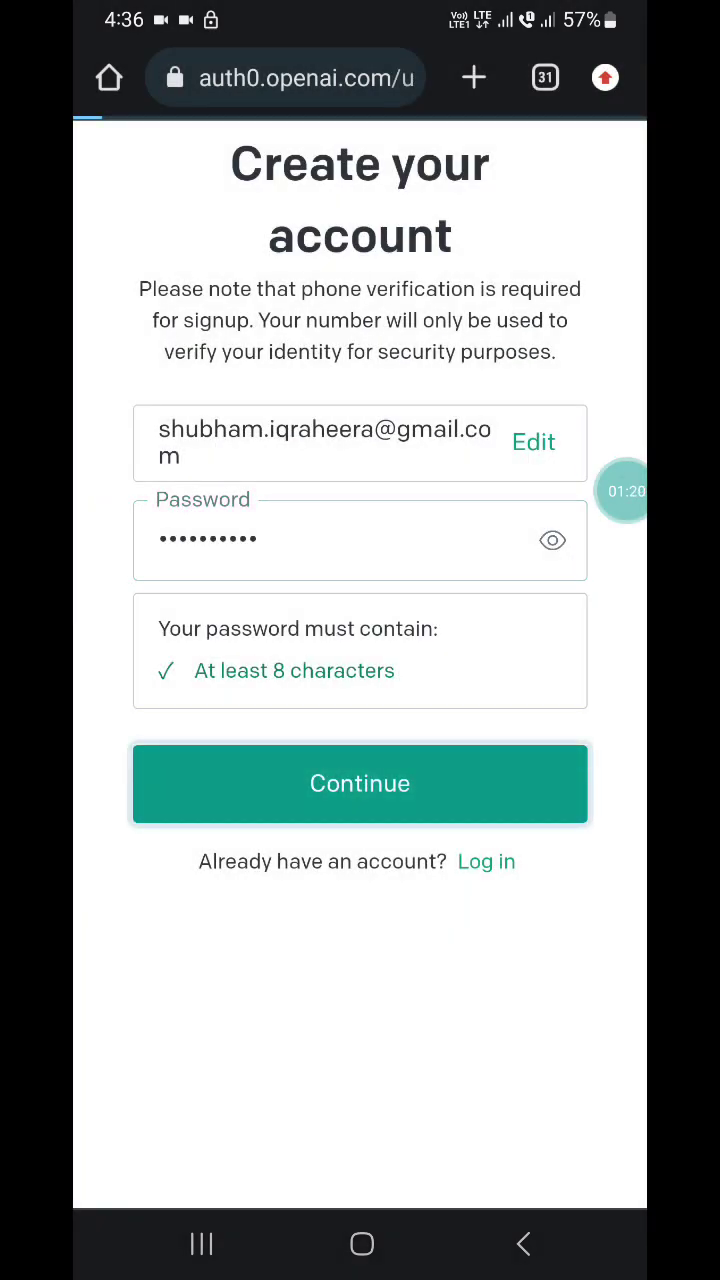
{"action": "left_click", "coordinate": [360, 784]}
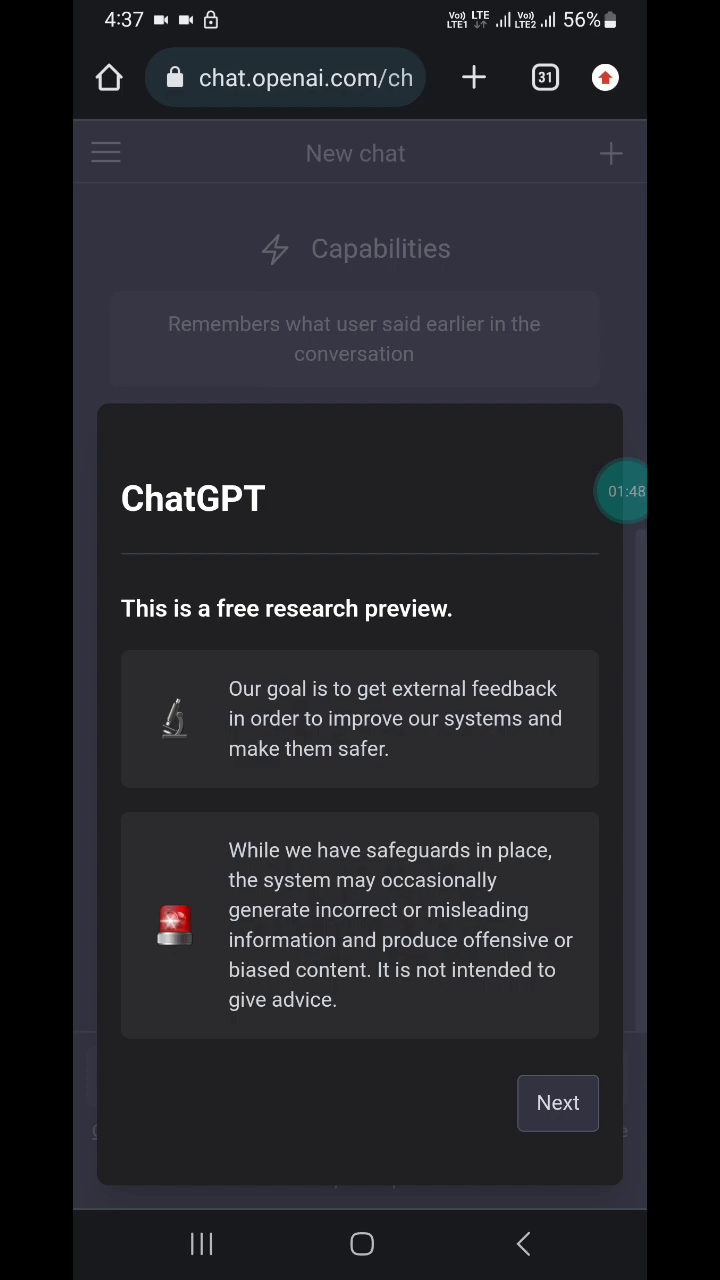
Step through the Next, Next, Done onboarding notices to reach the new chat page
{"action": "left_click", "coordinate": [556, 1104]}
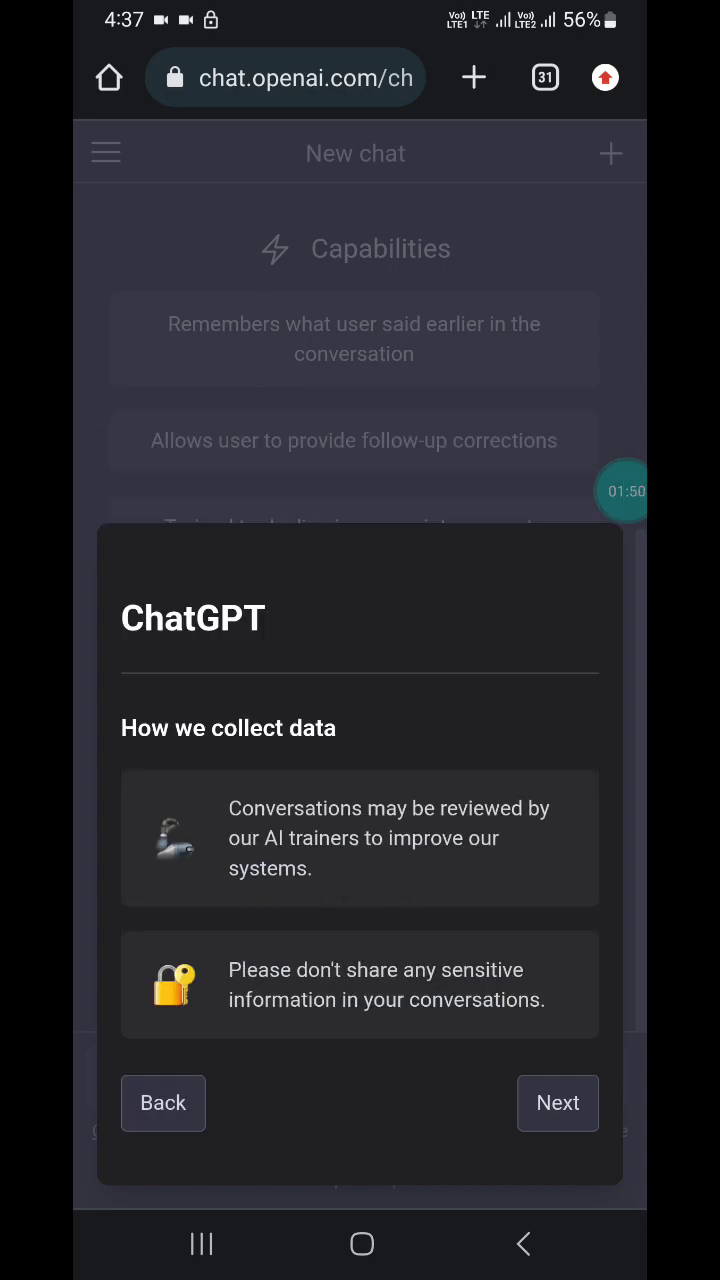
{"action": "left_click", "coordinate": [556, 1104]}
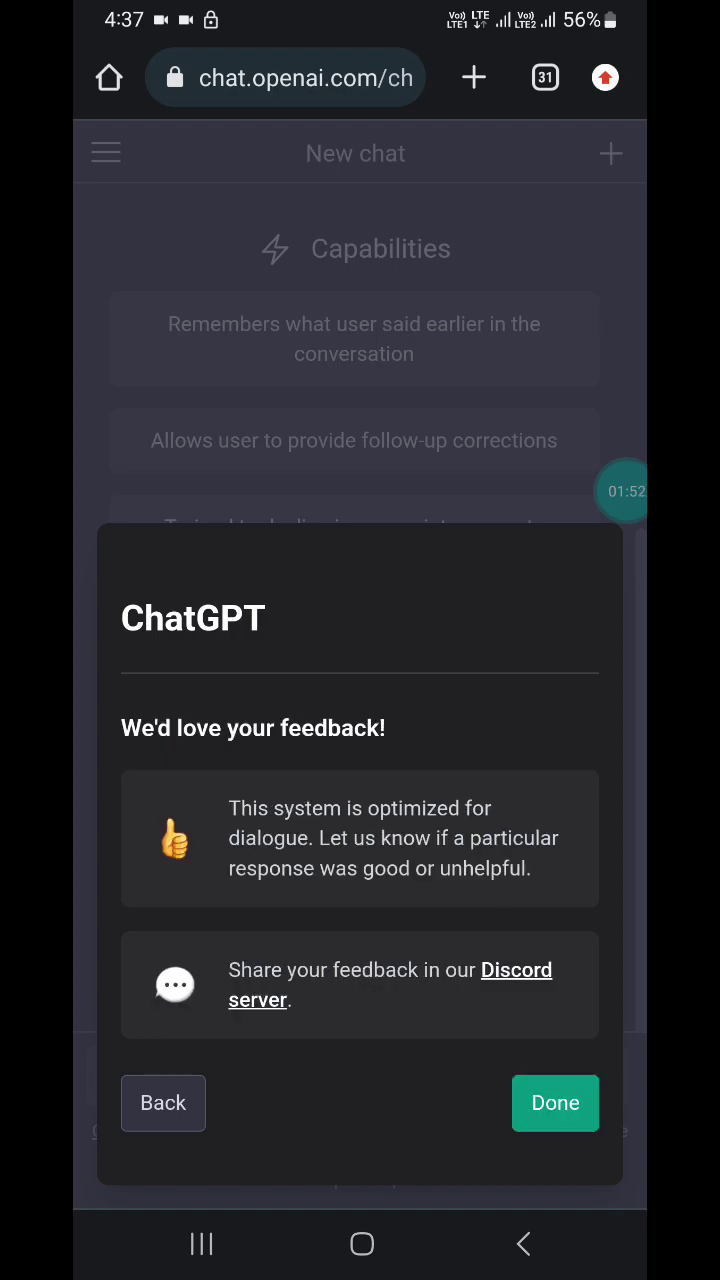
{"action": "left_click", "coordinate": [556, 1104]}
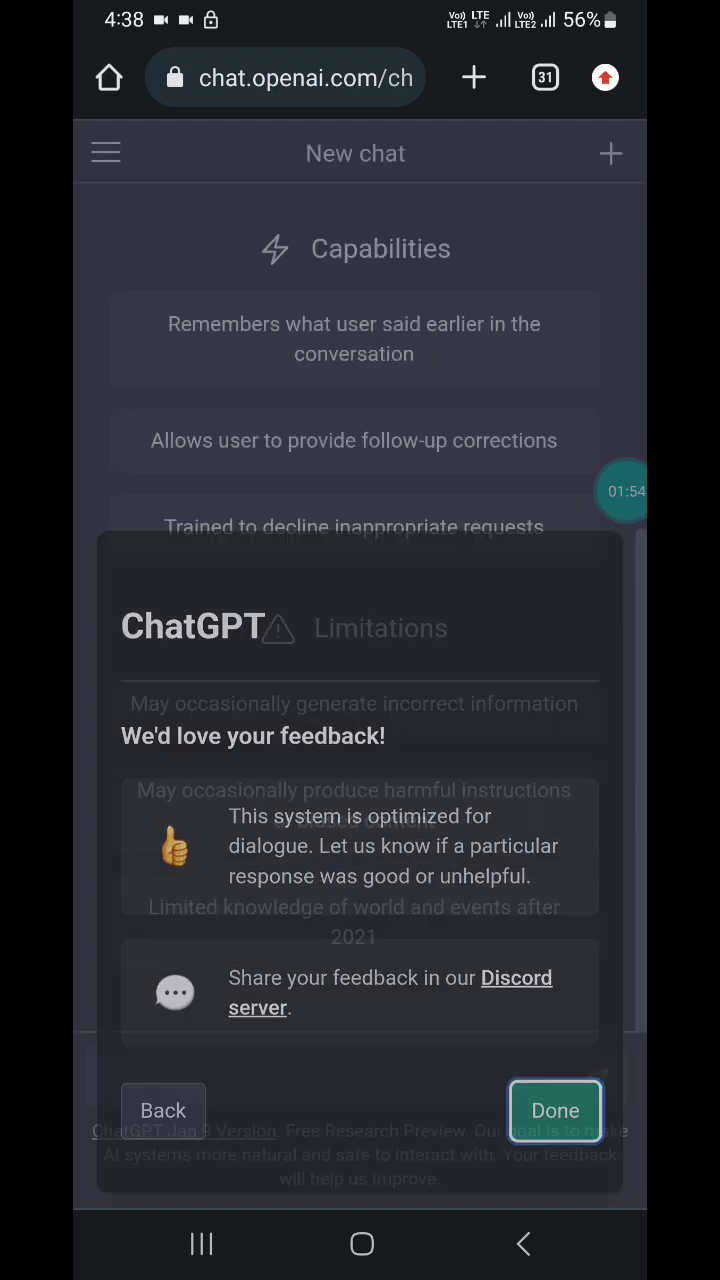
{"action": "left_click", "coordinate": [556, 1110]}
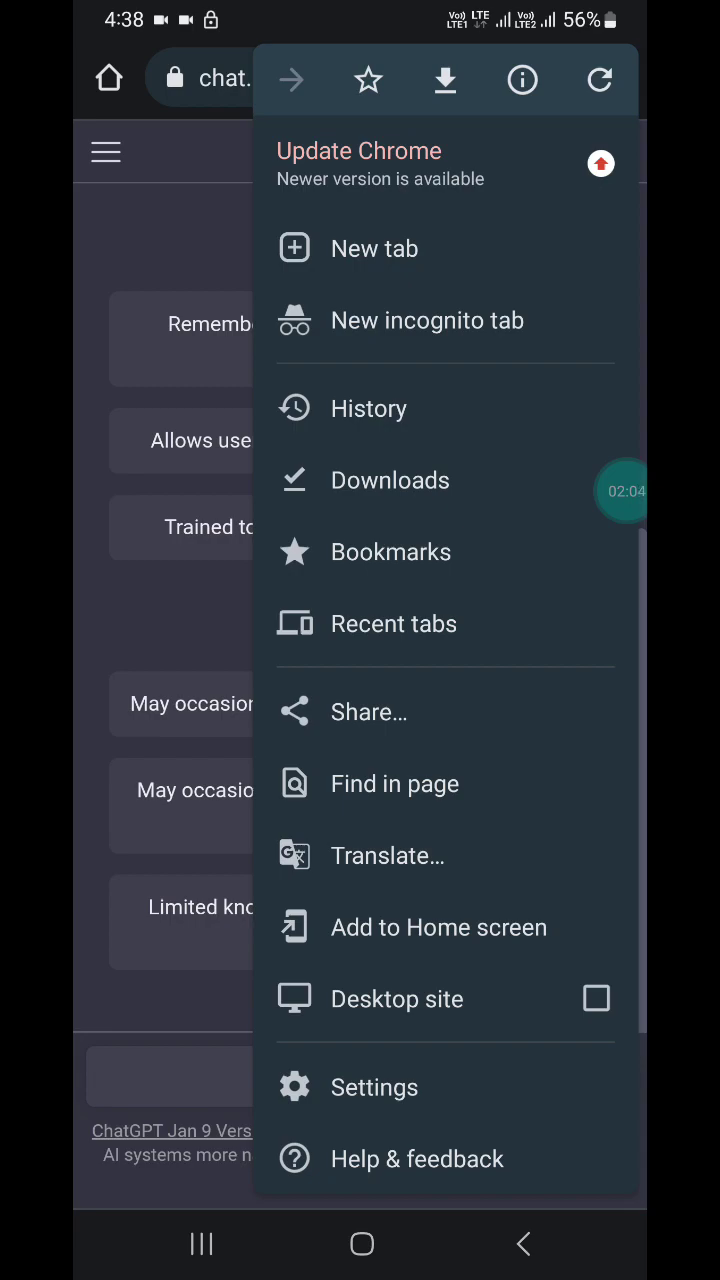
Add a home-screen shortcut for ChatGPT named 'Chat GPt'
{"action": "left_click", "coordinate": [438, 928]}
{"action": "type", "text": "ch"}
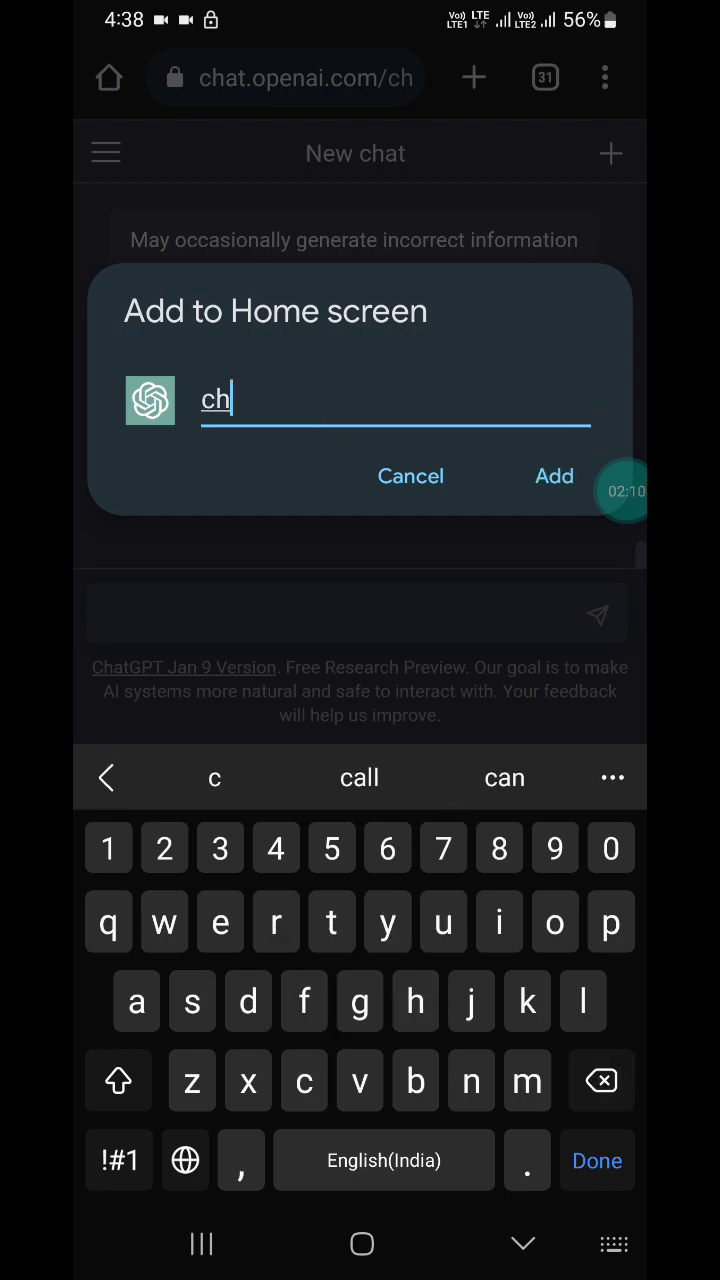
{"action": "type", "text": "at GPt"}
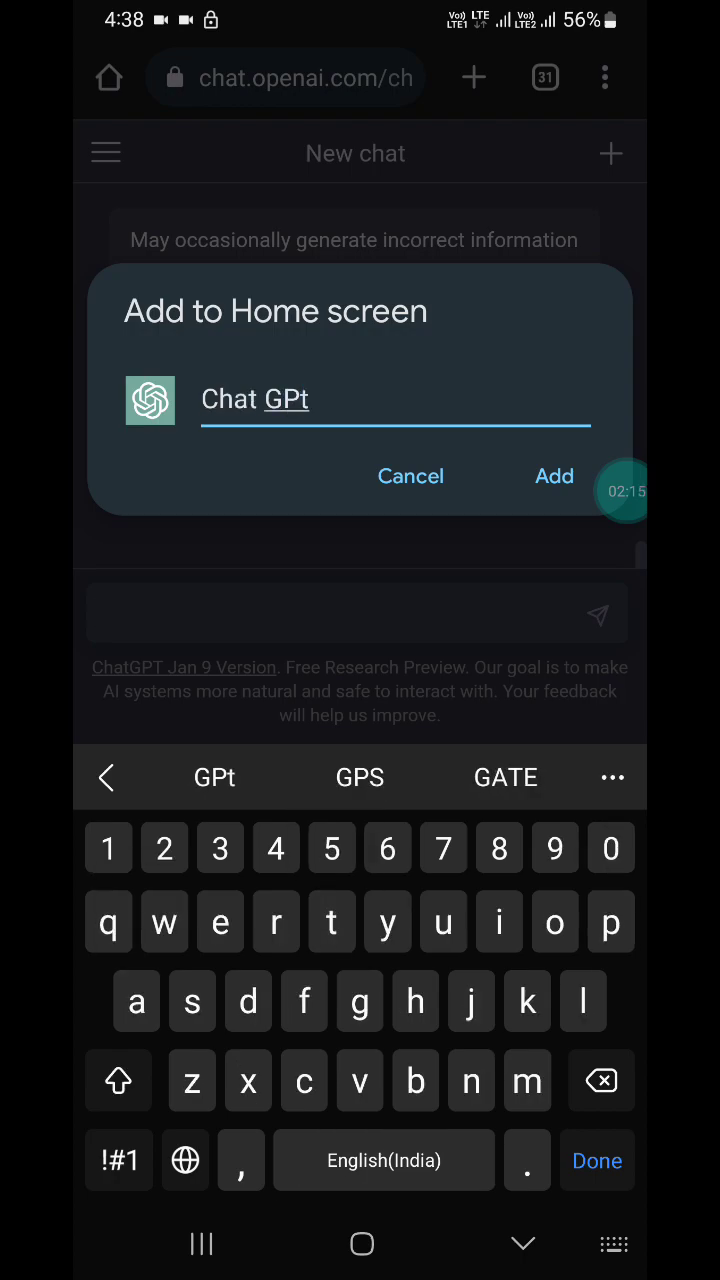
{"action": "left_click", "coordinate": [552, 476]}
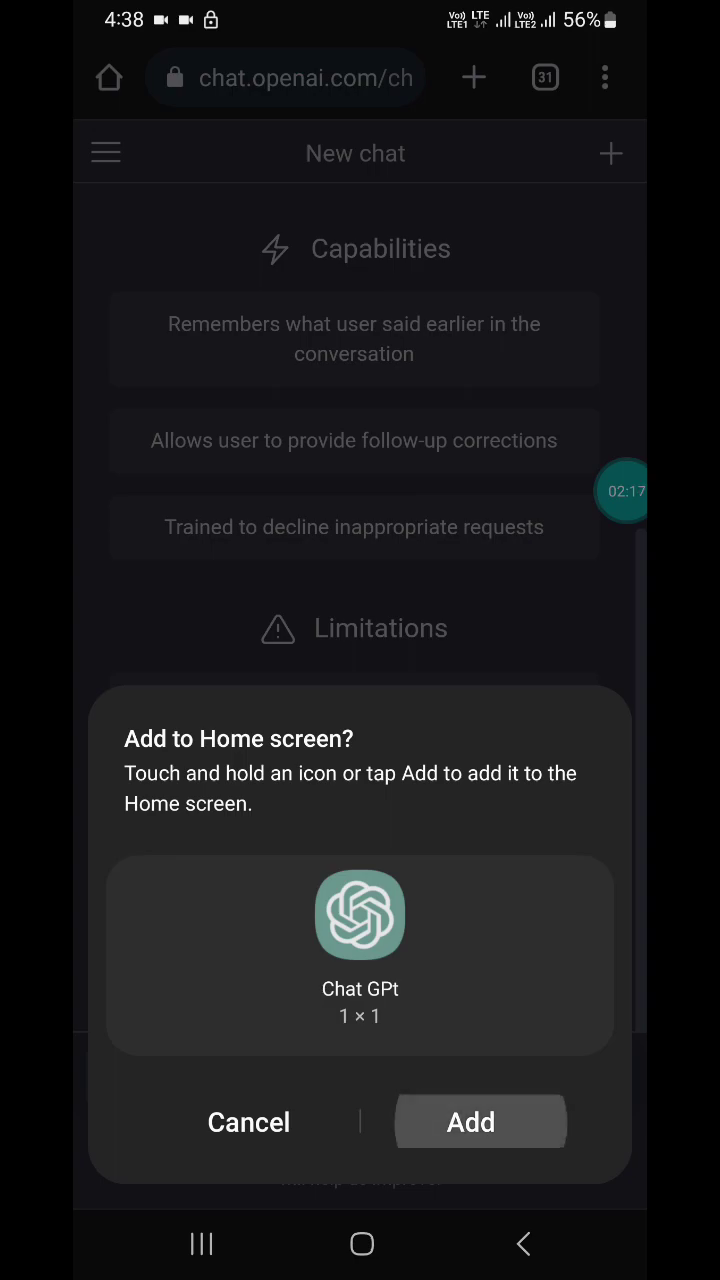
{"action": "left_click", "coordinate": [470, 1122]}
{"action": "type", "text": "How to"}
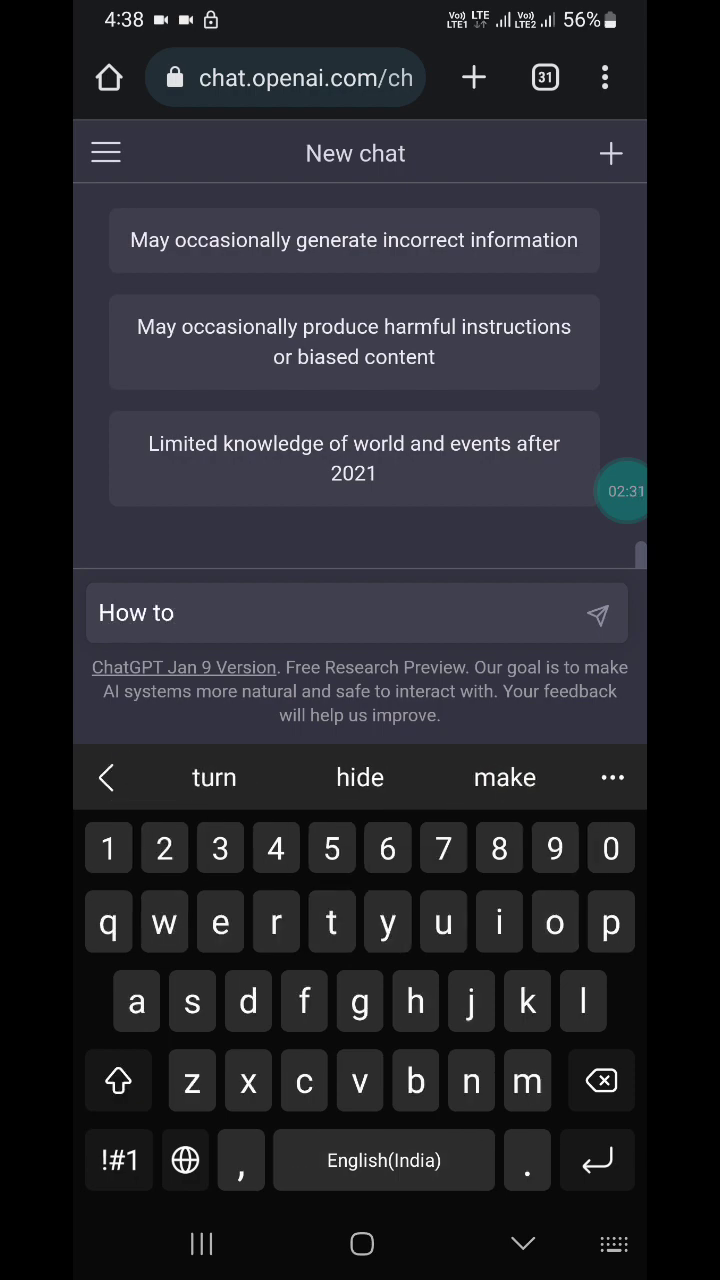
Send 'How to earn money online' and receive a list of ways to earn
{"action": "type", "text": "get"}
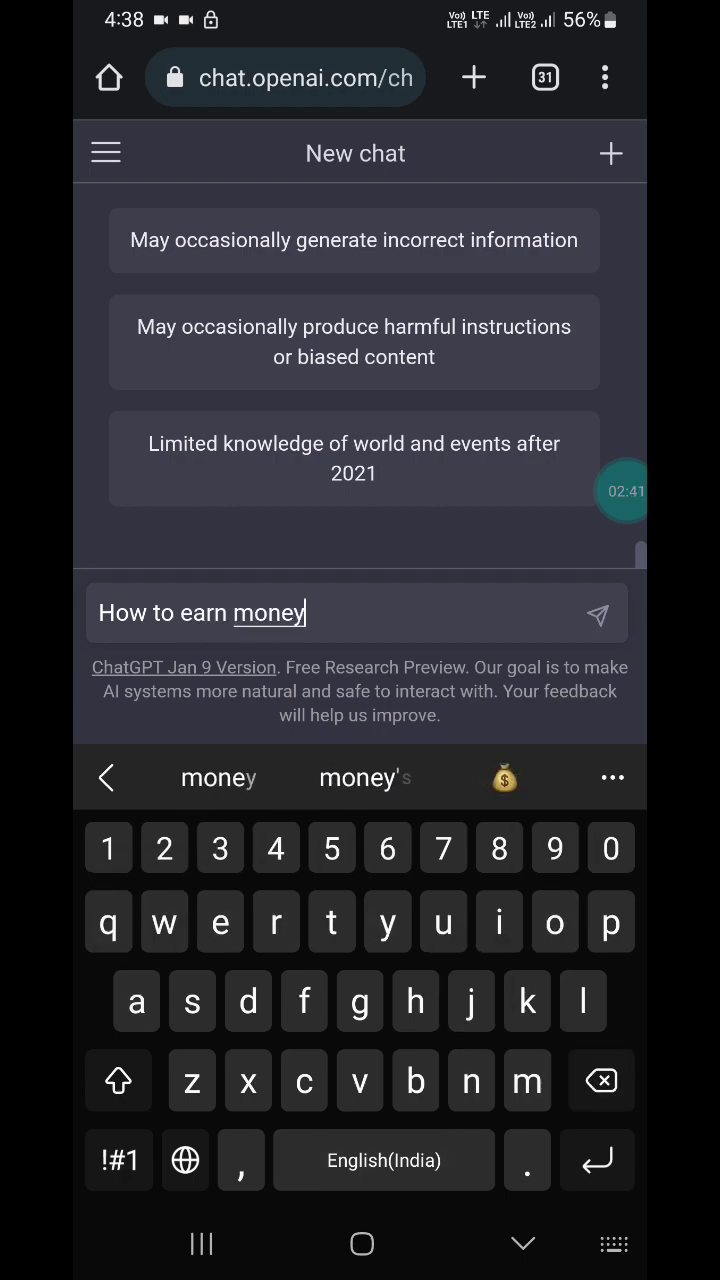
{"action": "type", "text": "onlkne"}
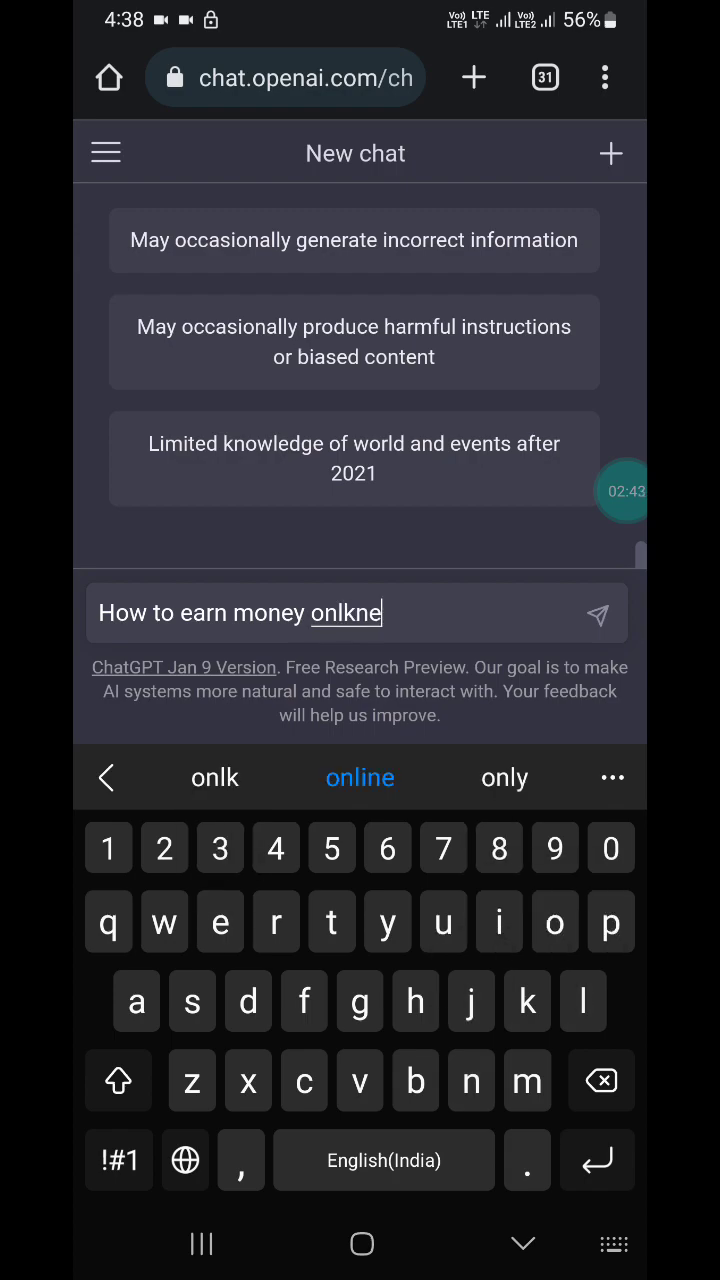
{"action": "left_click", "coordinate": [360, 778]}
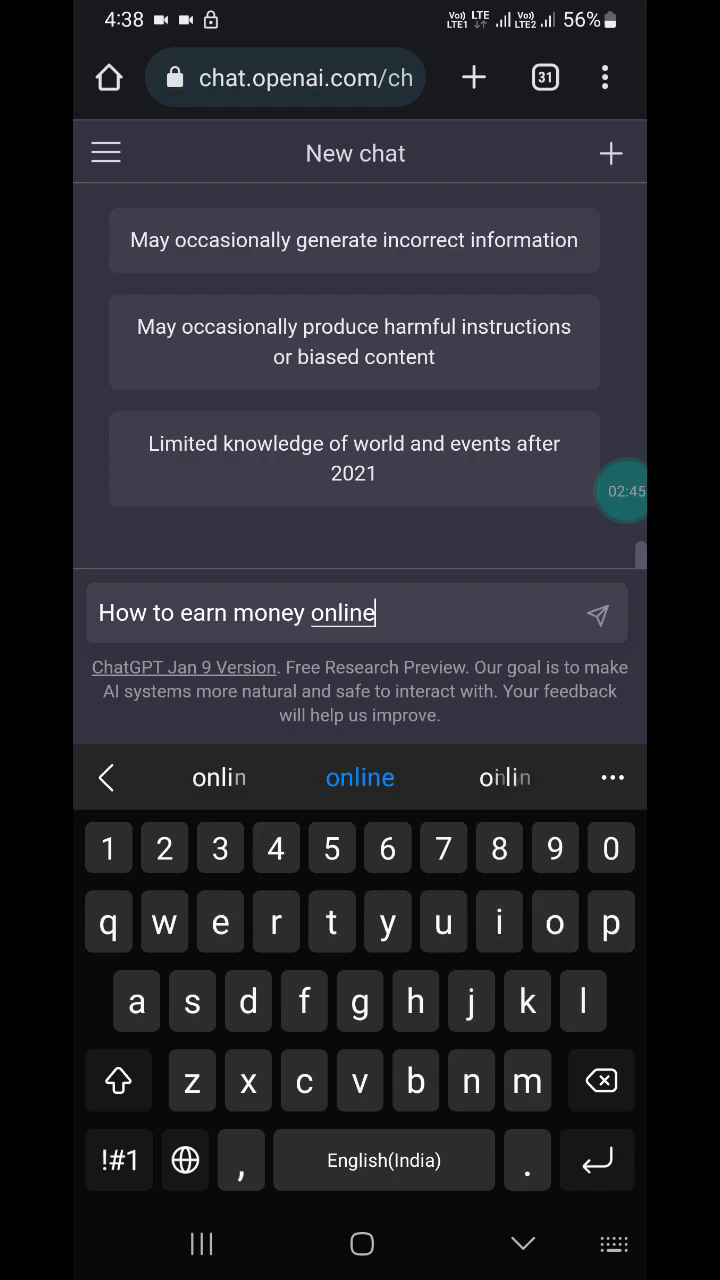
{"action": "left_click", "coordinate": [596, 612]}
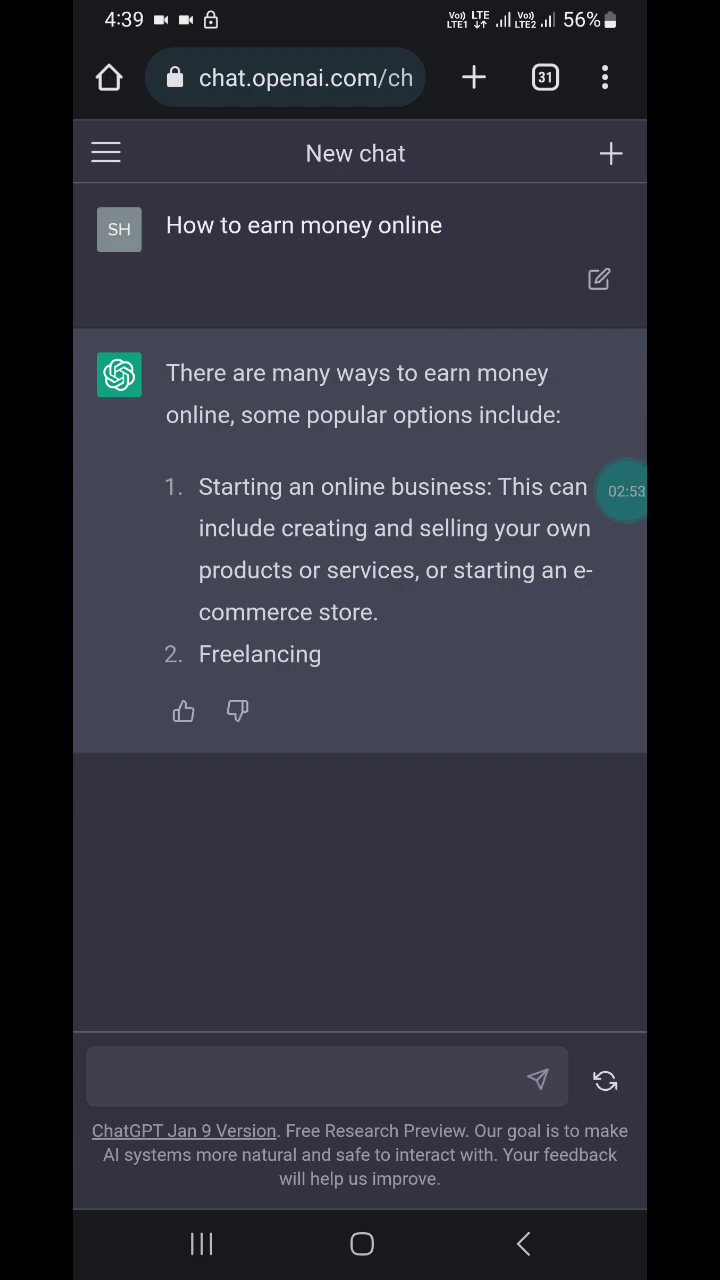
{"action": "left_click", "coordinate": [320, 1076]}
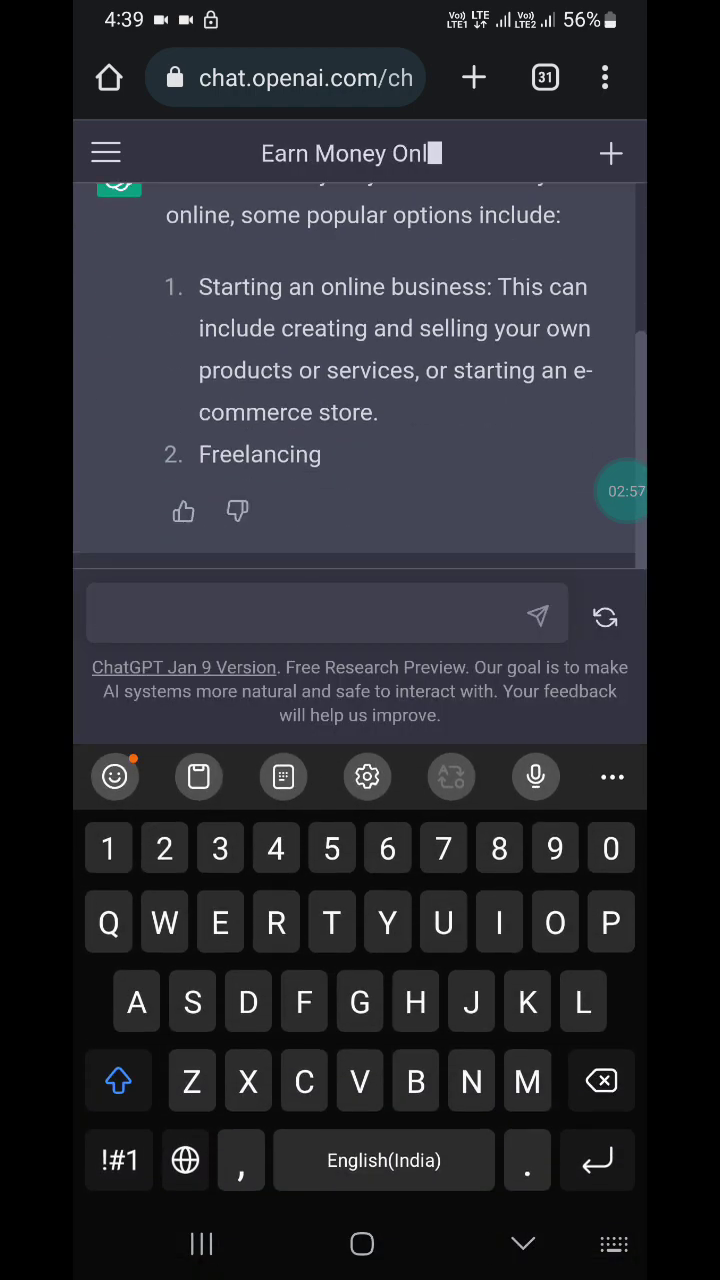
Send 'Write an essay on AI in 2000' and let the essay generate
{"action": "type", "text": "E"}
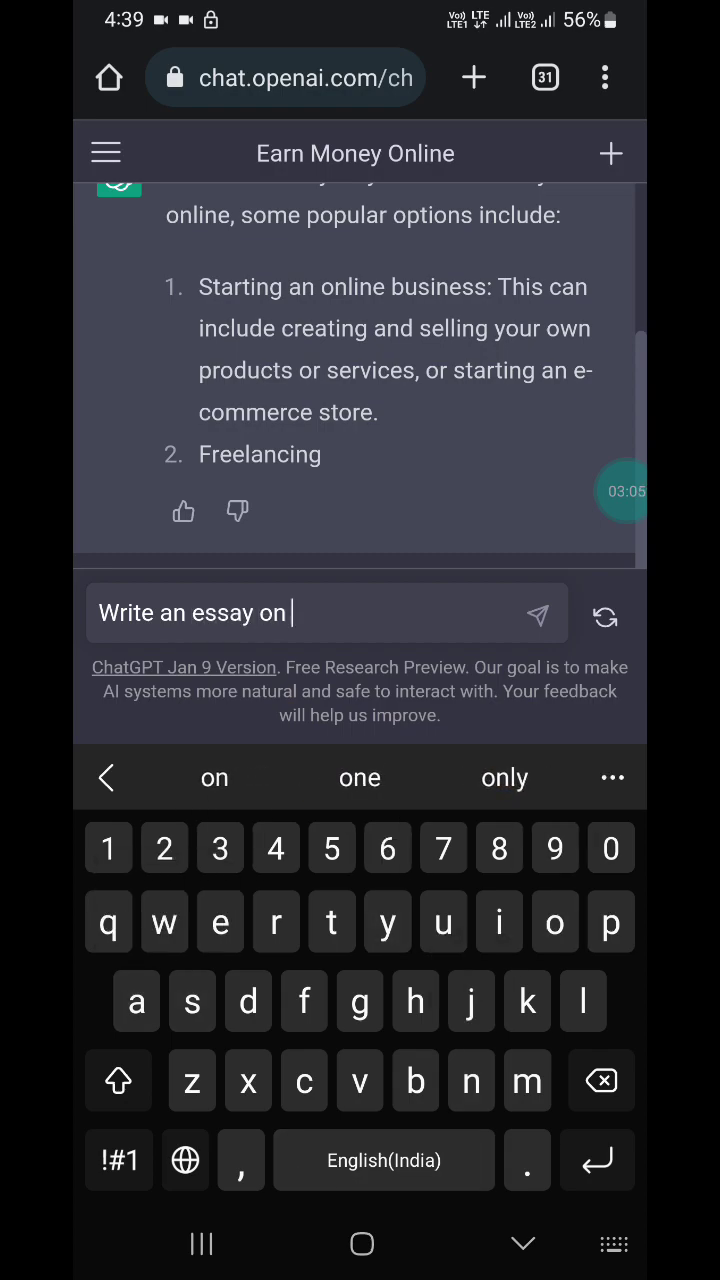
{"action": "type", "text": "AI"}
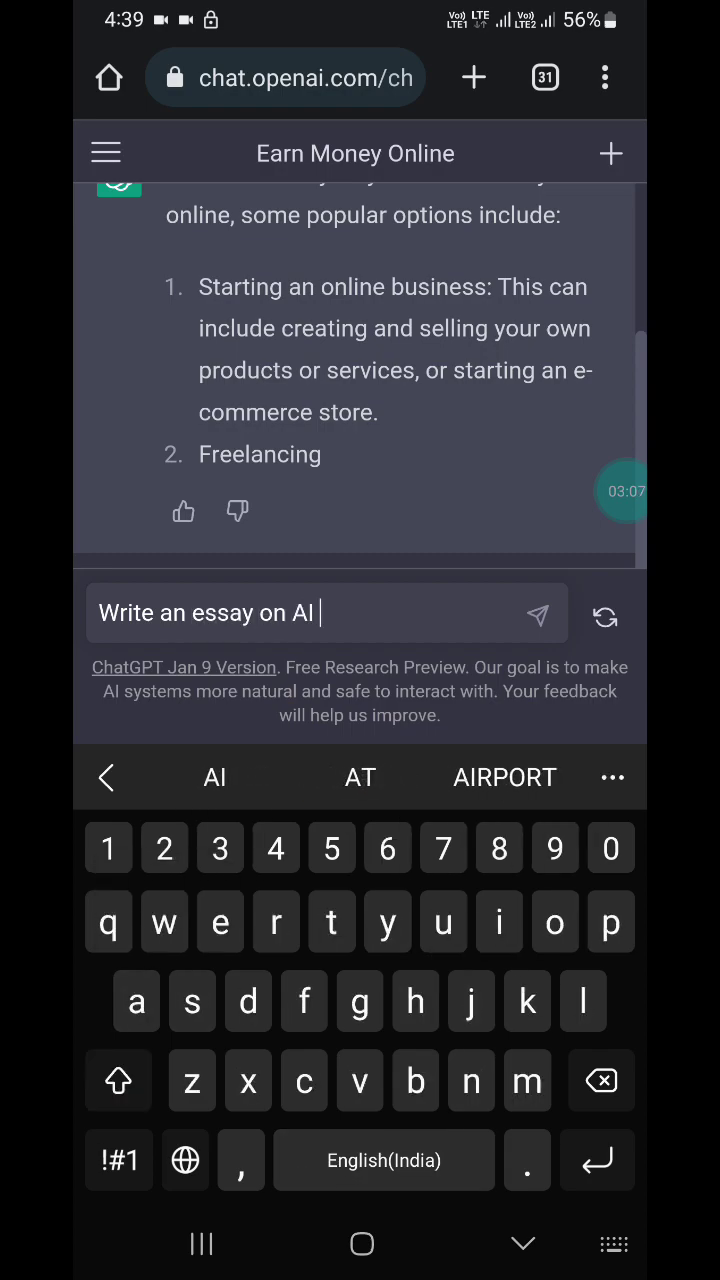
{"action": "type", "text": "in 2000"}
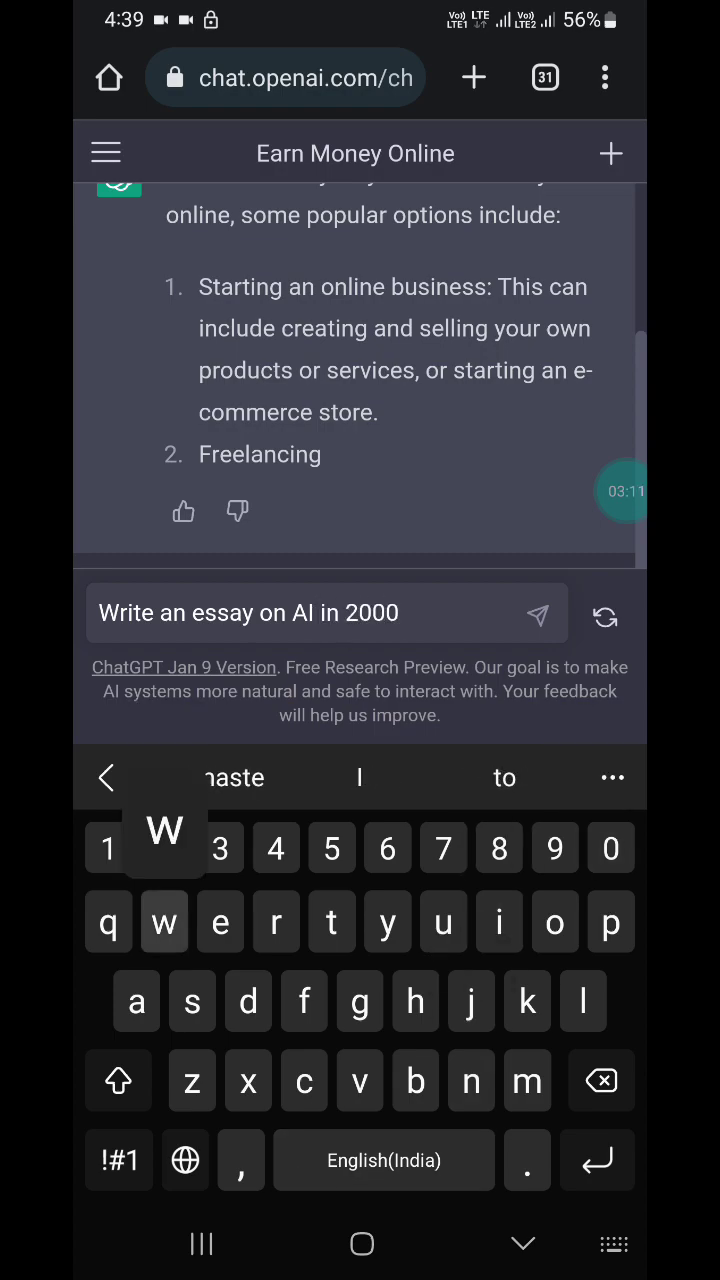
{"action": "type", "text": "o"}
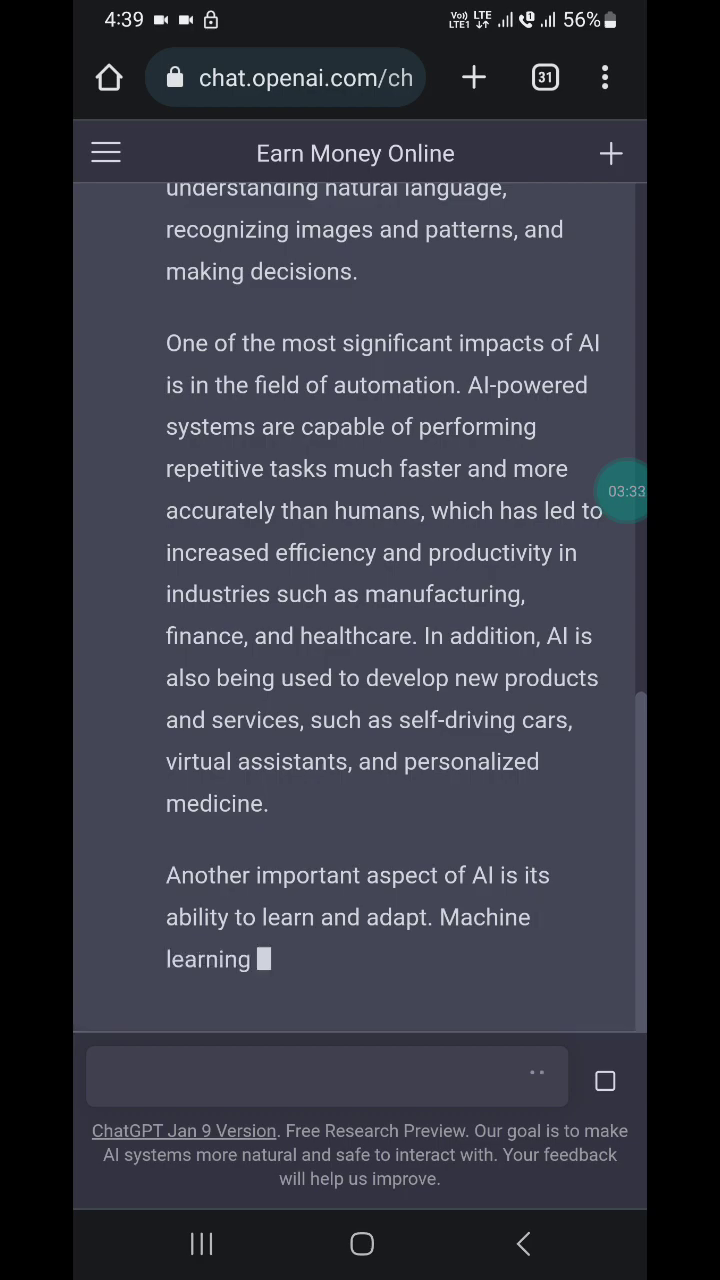
{"action": "scroll", "scroll_direction": "down", "scroll_amount": 3}
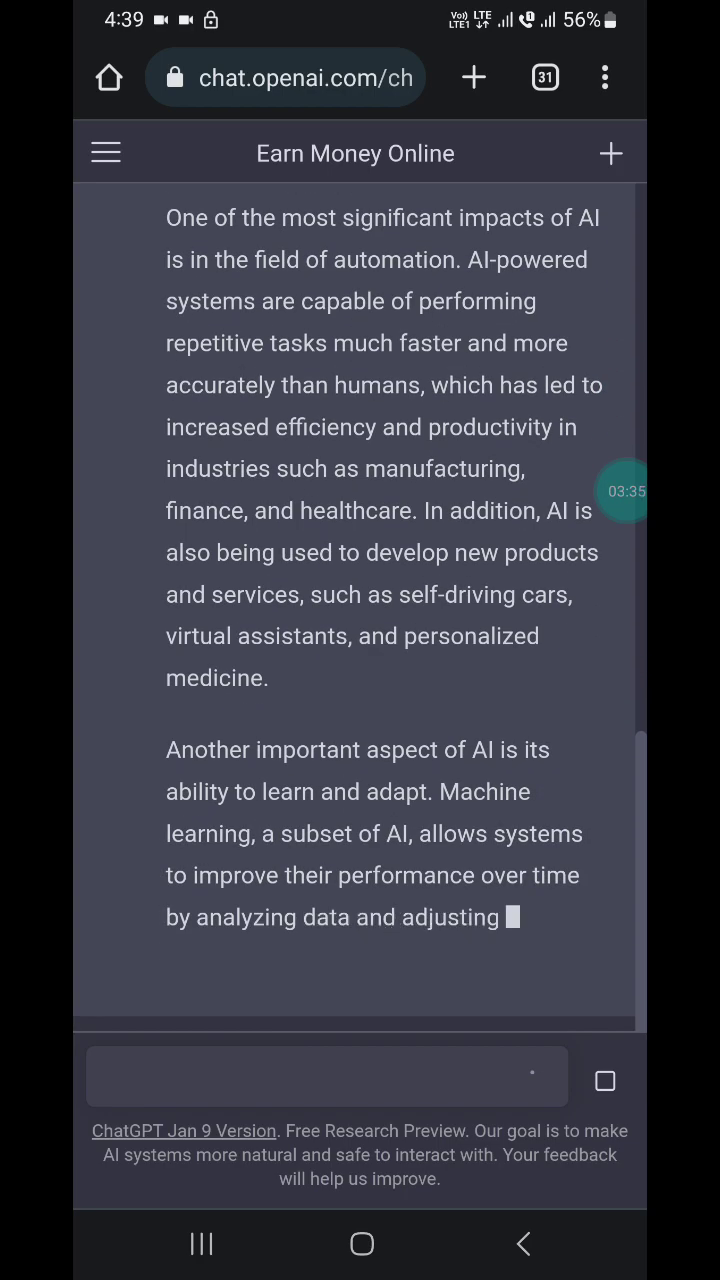